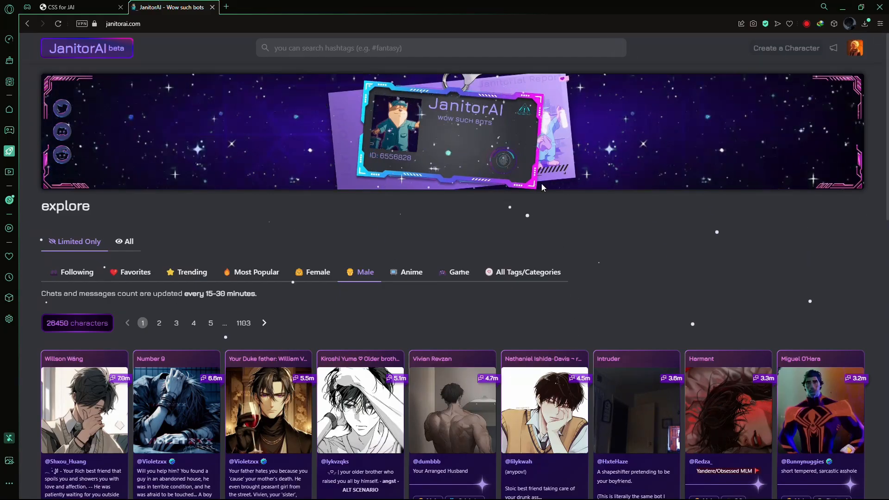
mouse_move(470, 298)
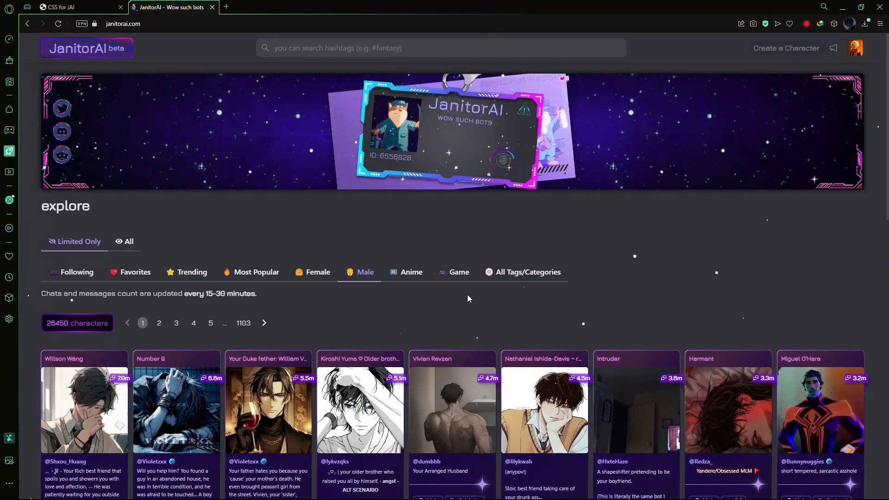
mouse_move(559, 257)
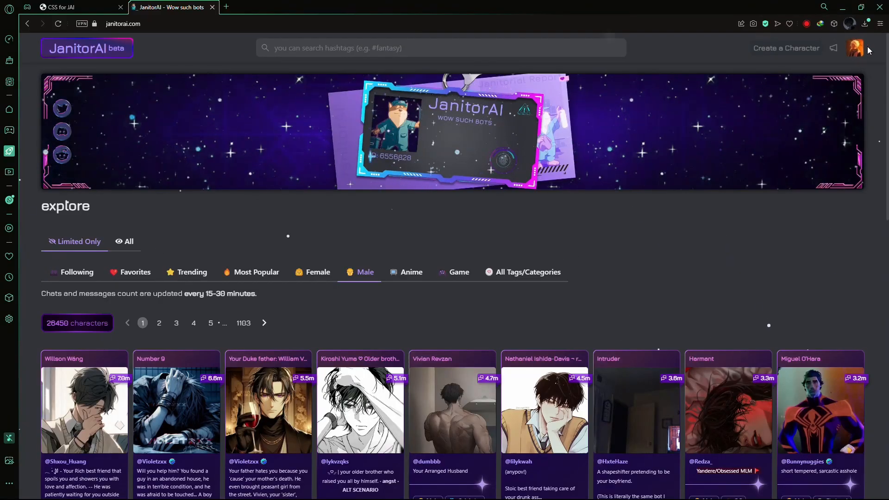
Open your own profile page from the avatar menu in the top bar
left_click(854, 48)
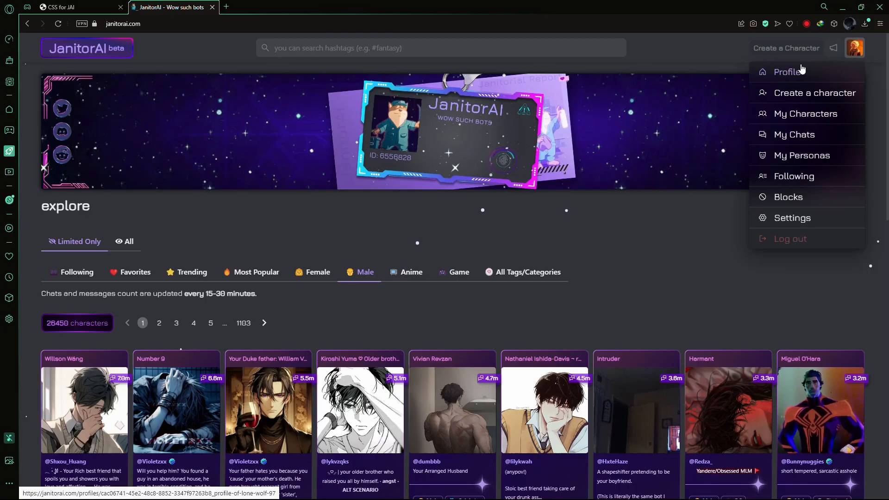
left_click(786, 72)
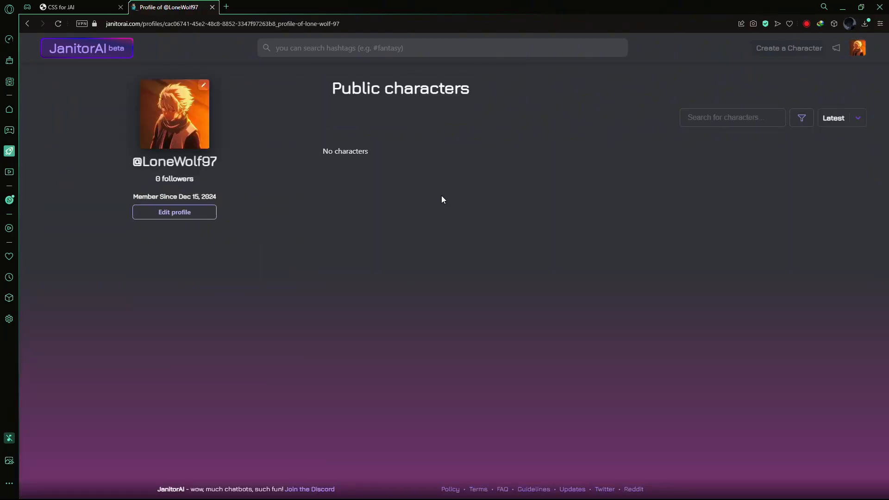
mouse_move(518, 282)
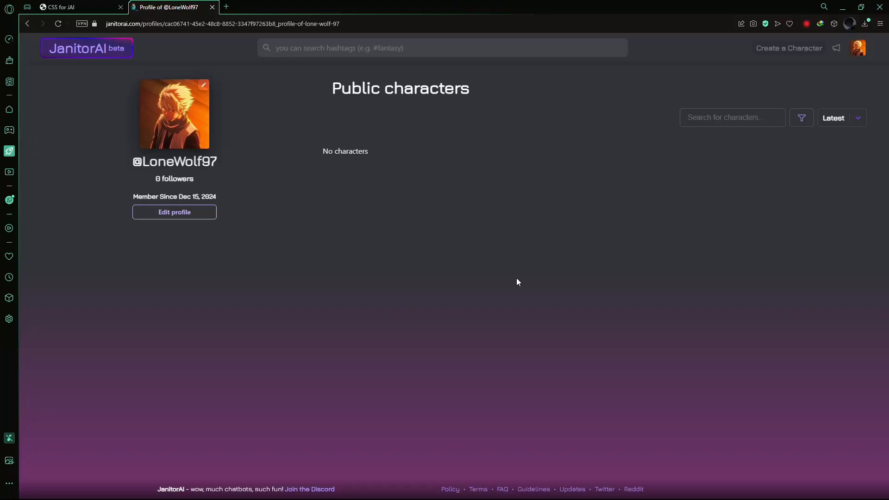
mouse_move(537, 190)
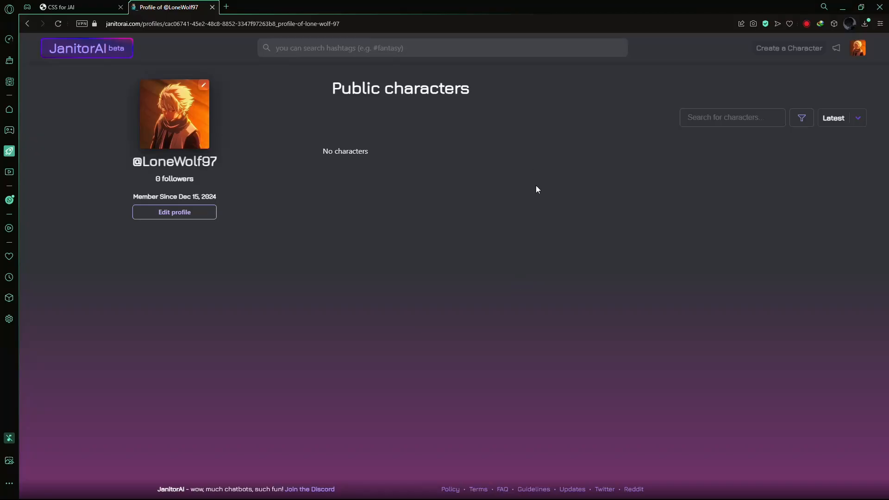
mouse_move(258, 155)
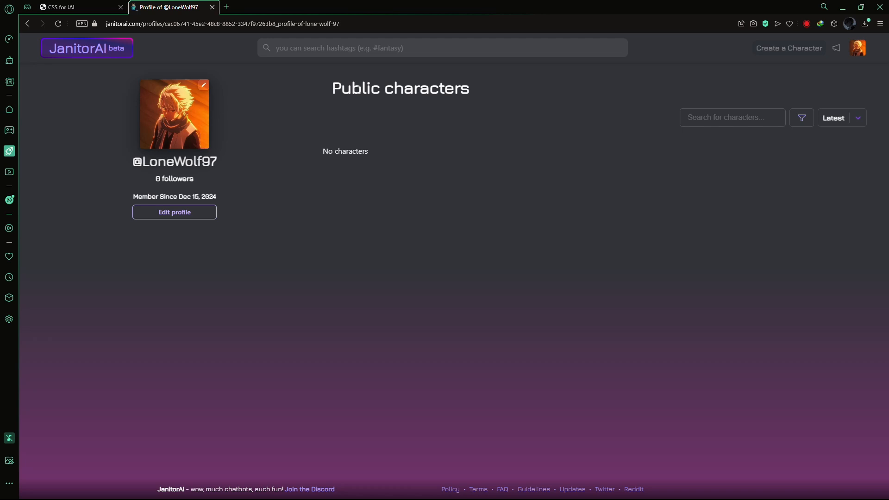
mouse_move(452, 106)
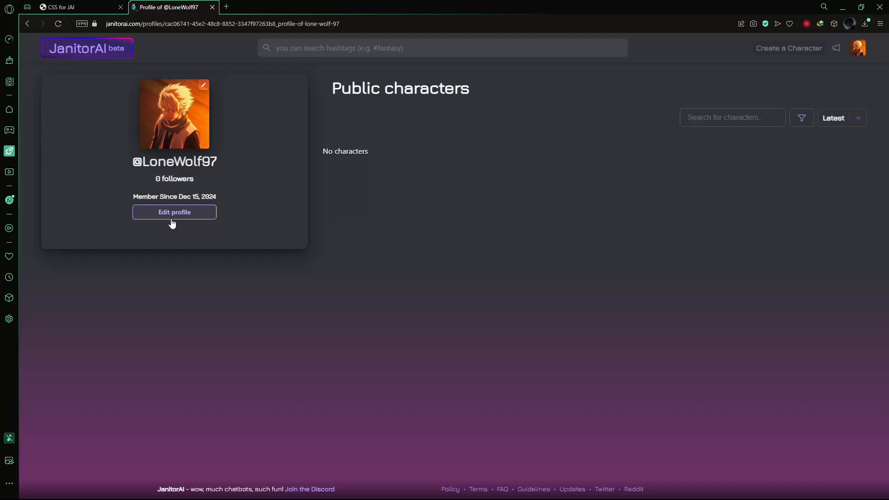
Paste the 'Welcome to my Page' template into the bio and center it, cancelling image insertion
left_click(174, 212)
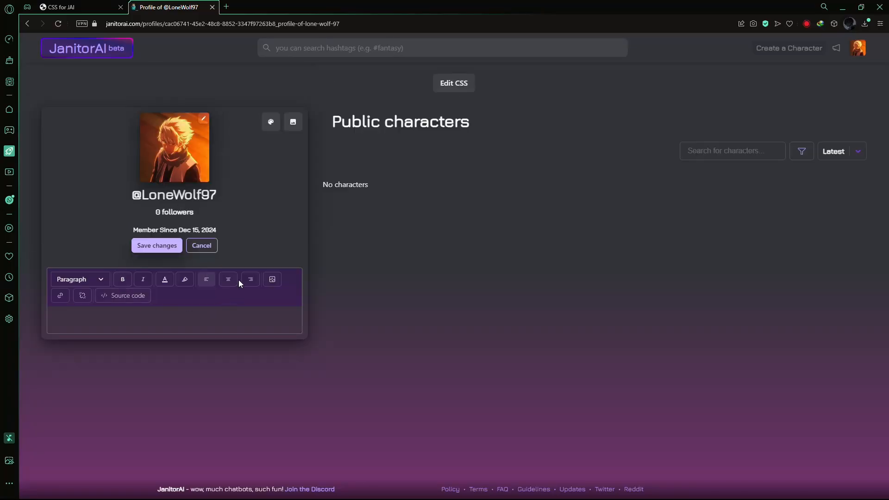
left_click(247, 311)
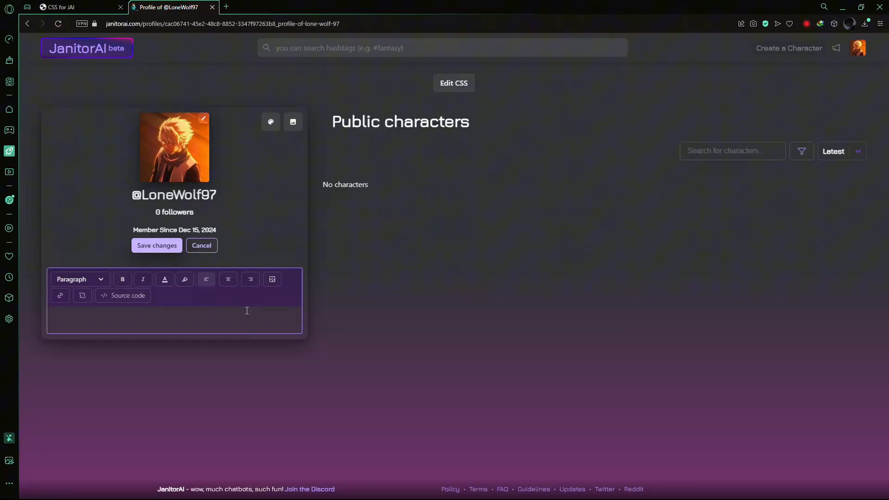
scroll("down", 3)
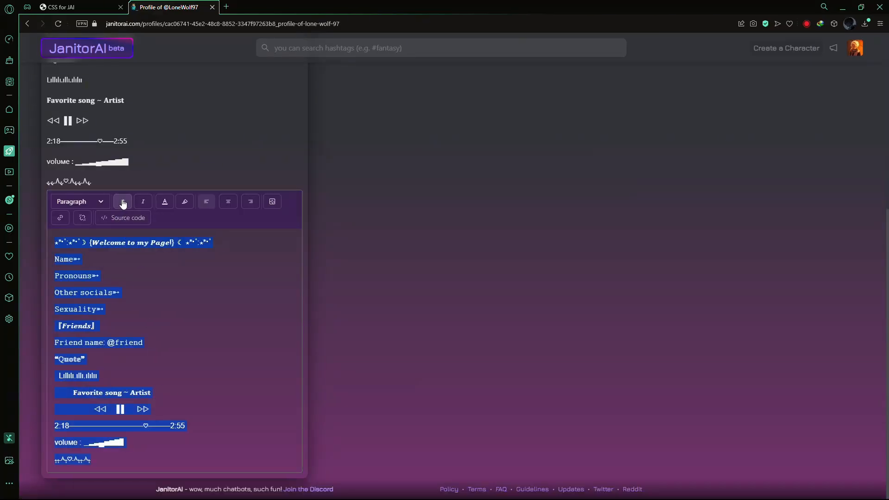
left_click(228, 202)
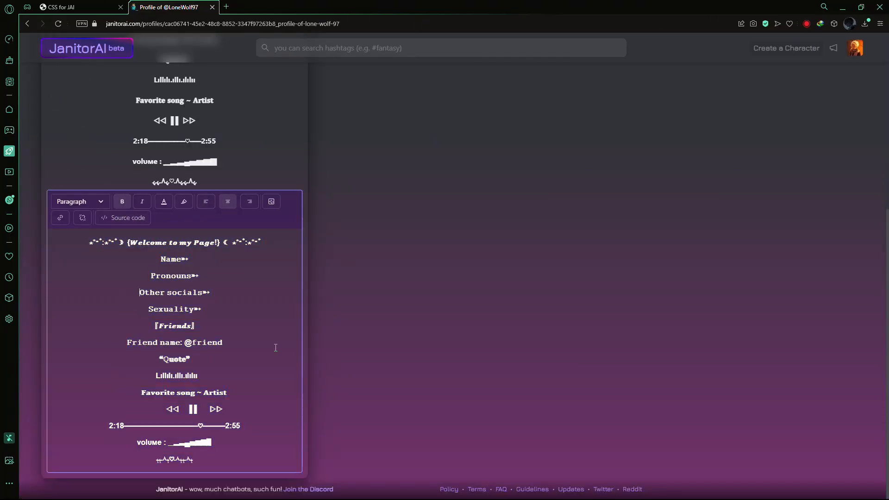
mouse_move(222, 271)
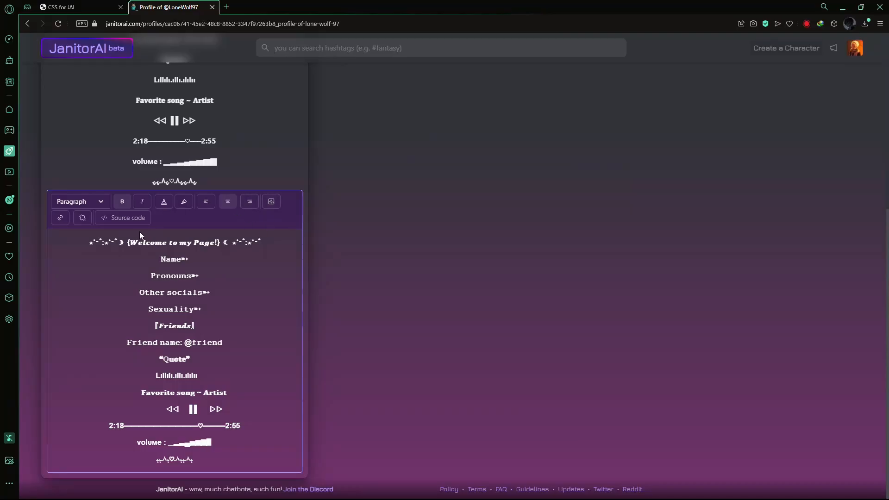
left_click(271, 202)
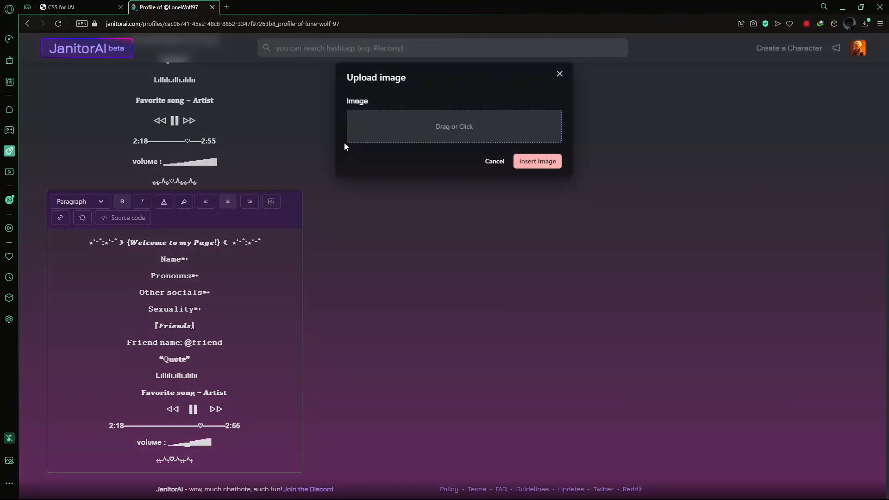
left_click(495, 161)
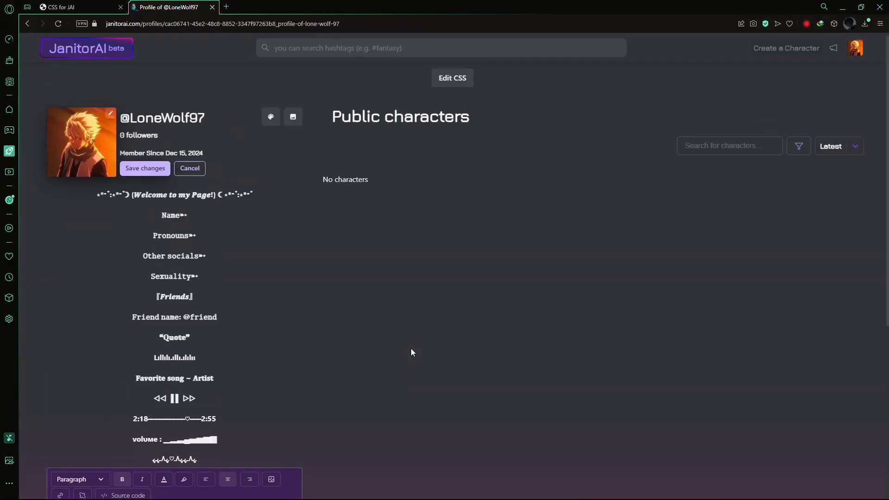
mouse_move(310, 134)
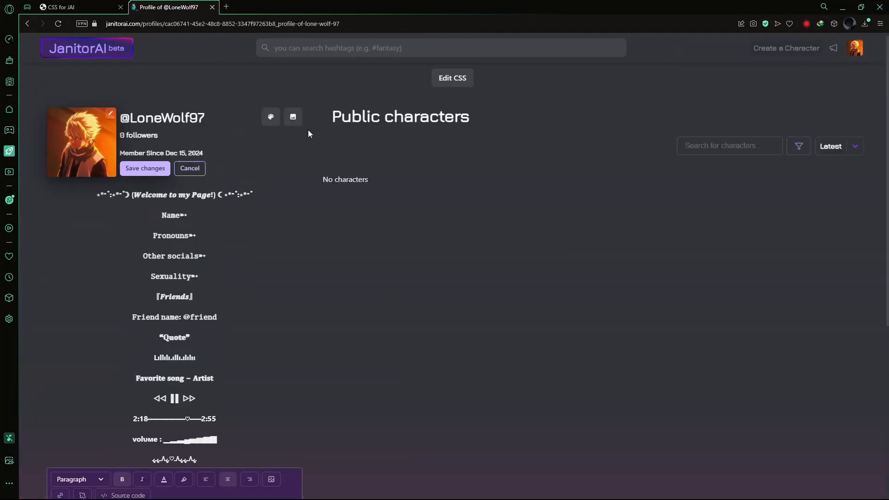
mouse_move(293, 117)
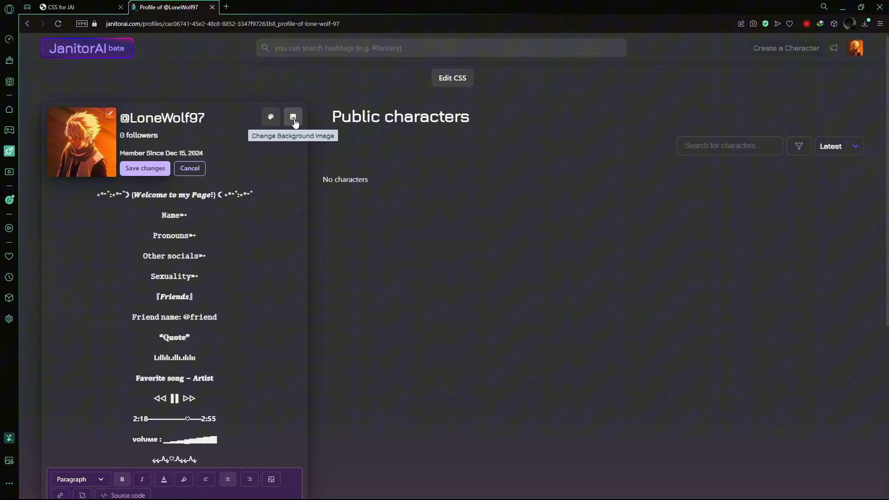
mouse_move(273, 131)
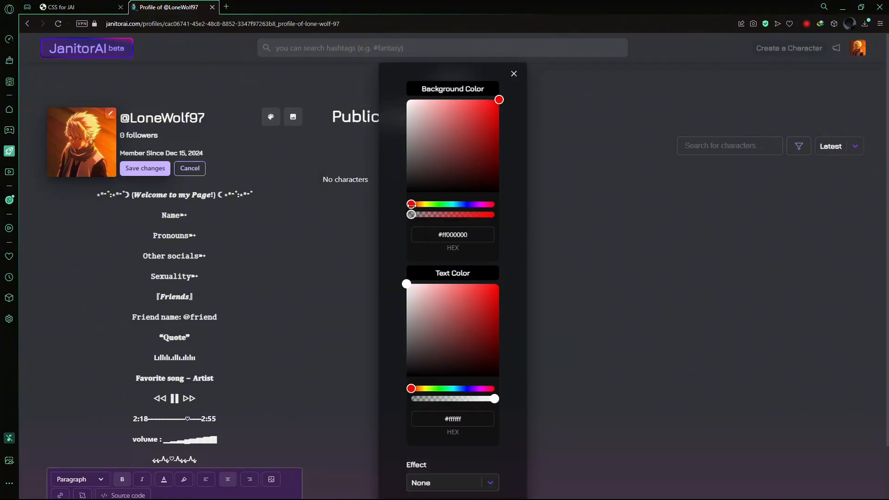
Set the card background to orange #ff7400 and apply the Stars effect
left_click_drag(411, 204, 418, 204)
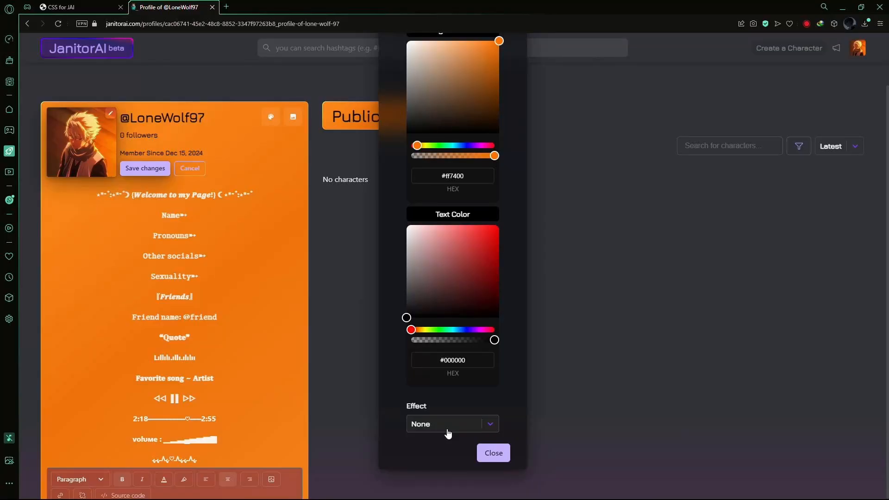
left_click(452, 424)
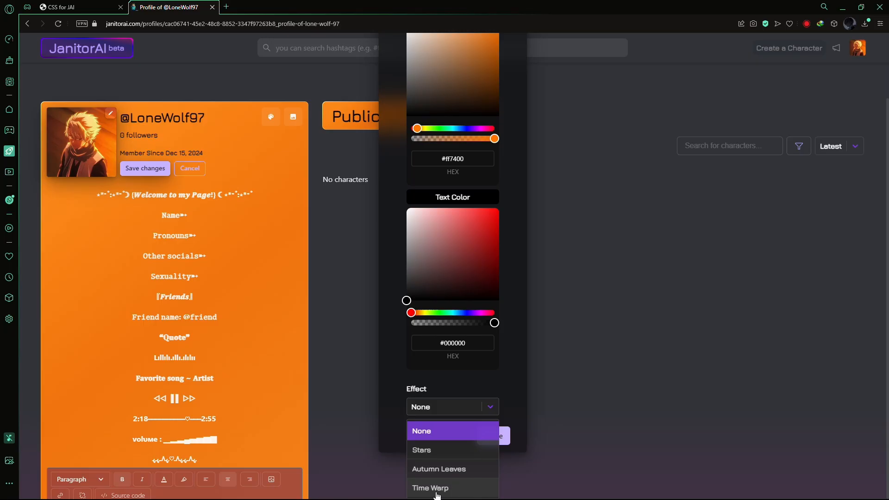
left_click(438, 469)
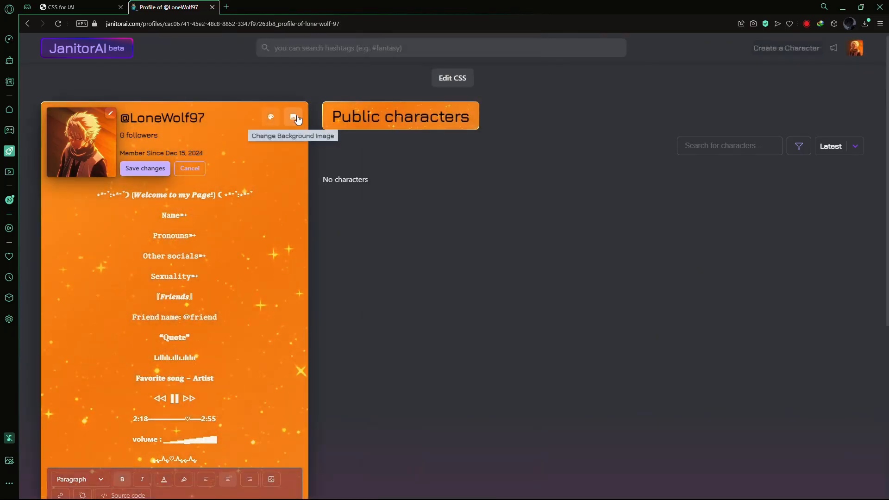
Upload the red forest image as background, adjust opacity and blur, and save the profile
left_click(294, 117)
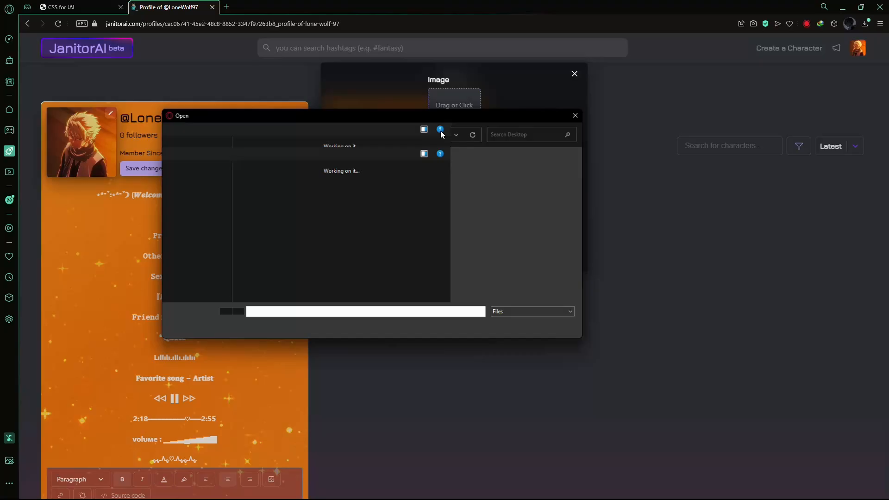
left_click(365, 311)
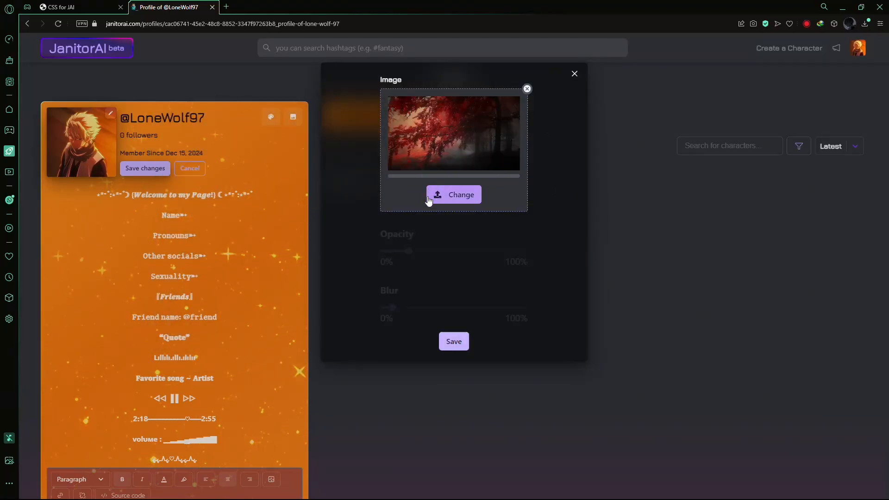
mouse_move(412, 251)
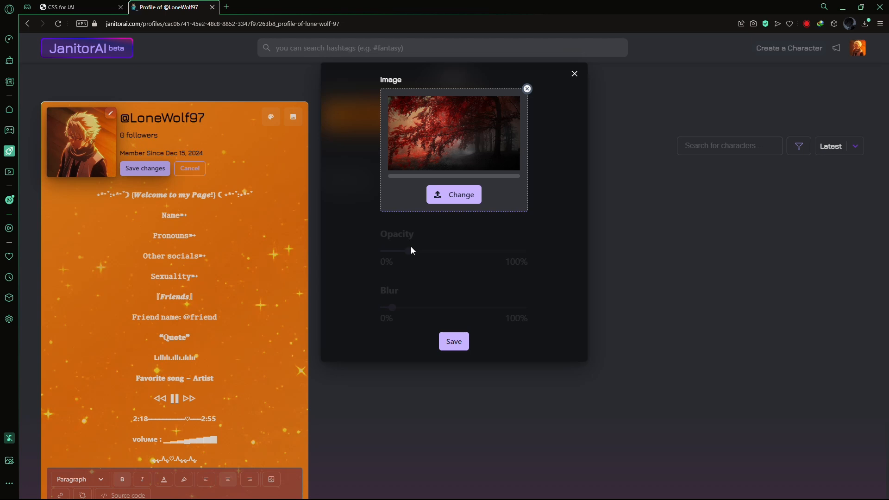
left_click_drag(381, 244, 415, 244)
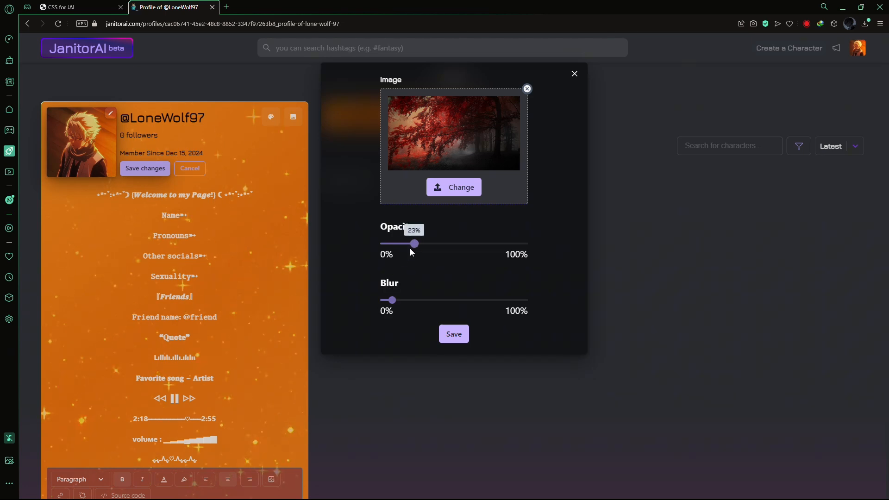
left_click_drag(417, 244, 399, 244)
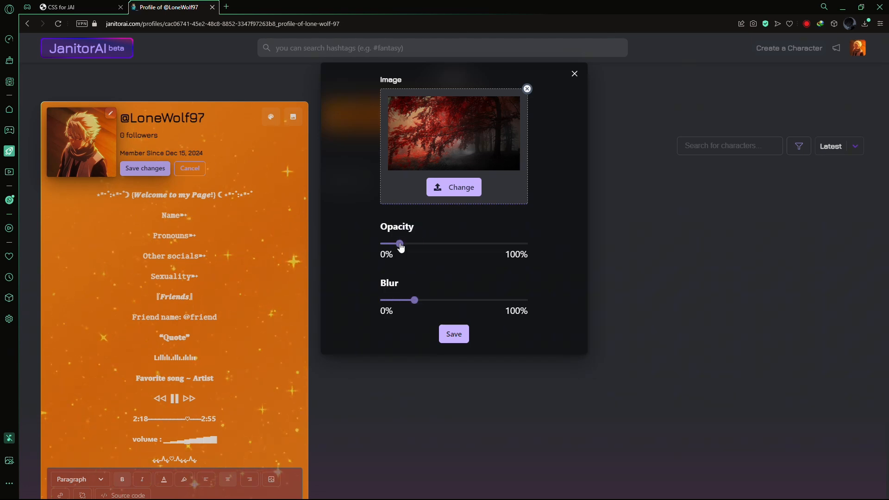
left_click_drag(398, 244, 414, 244)
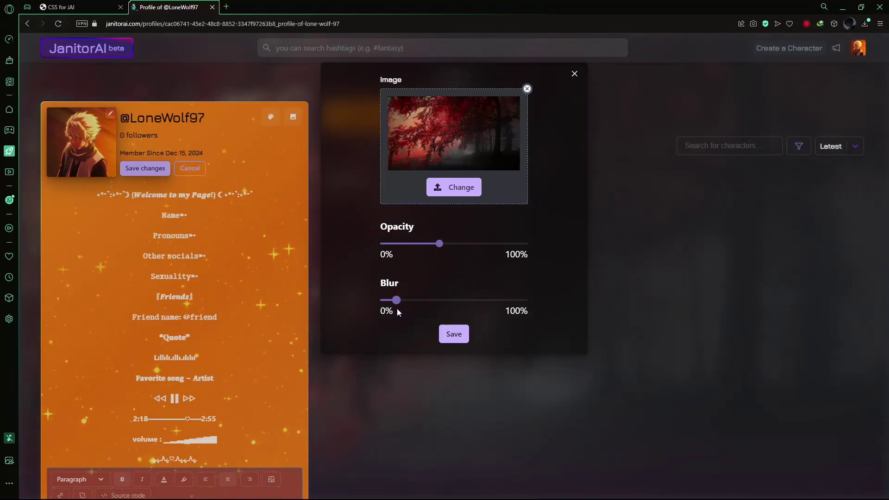
left_click(575, 74)
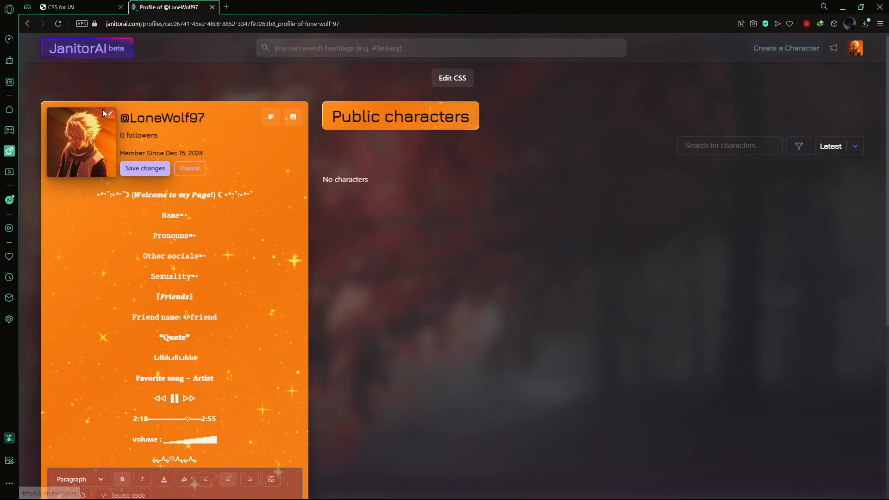
left_click(145, 168)
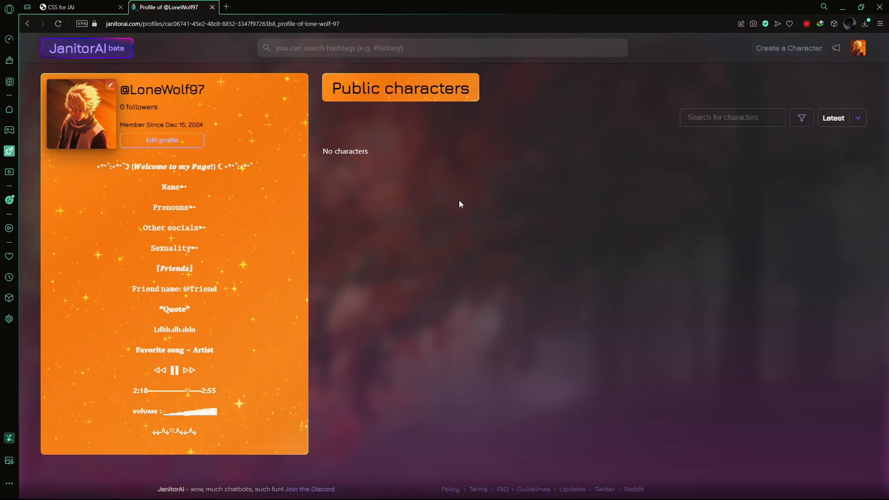
mouse_move(419, 236)
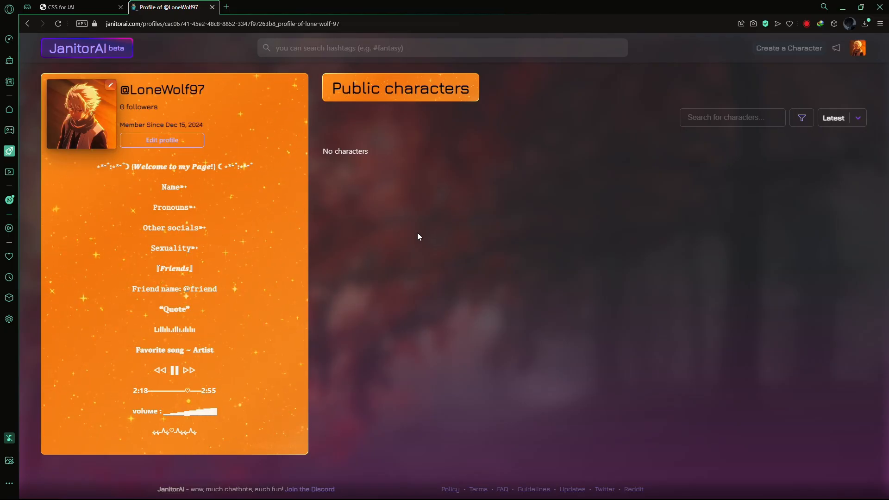
Find and copy the 'Centered pfp, username, and follower count' snippet in the CSS guide
left_click(62, 7)
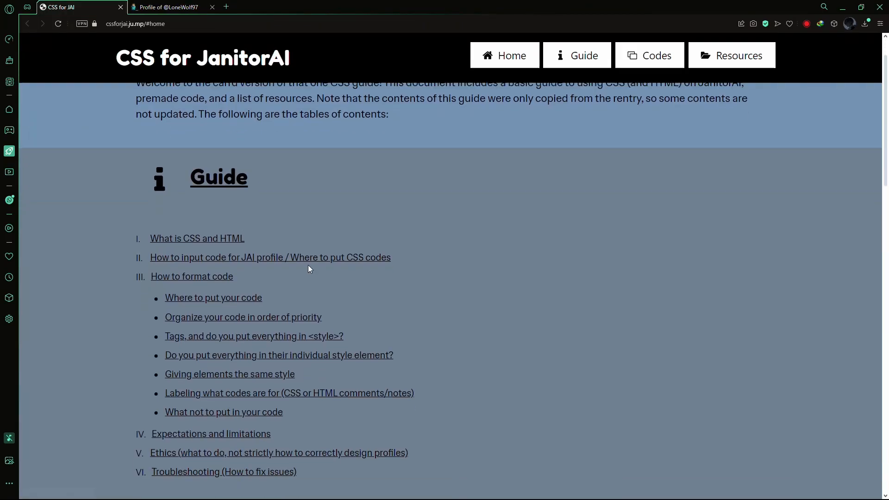
scroll("down", 3)
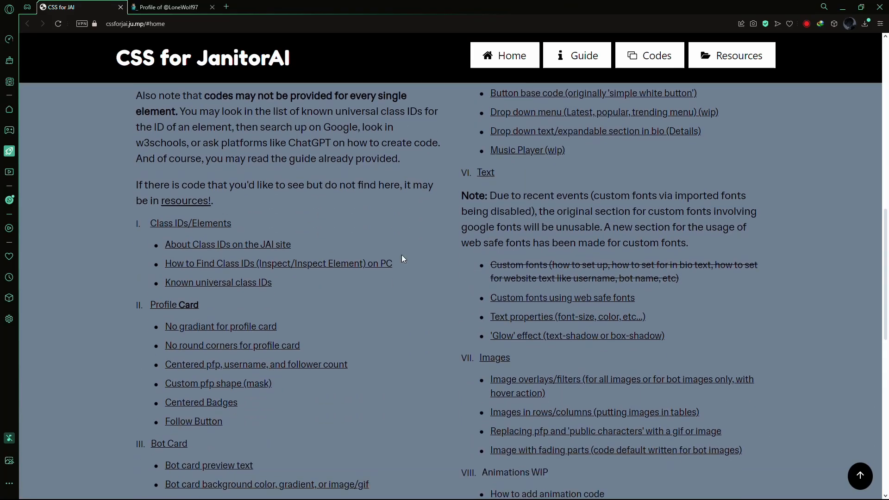
scroll("down", 3)
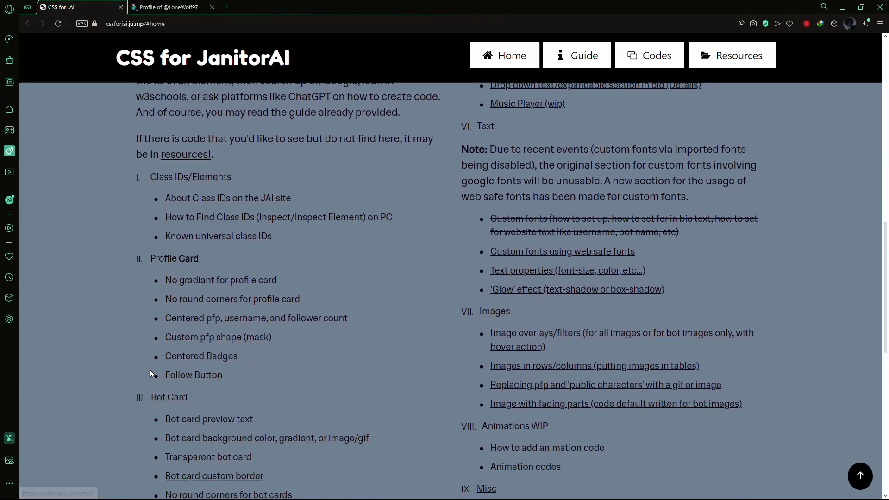
scroll("down", 3)
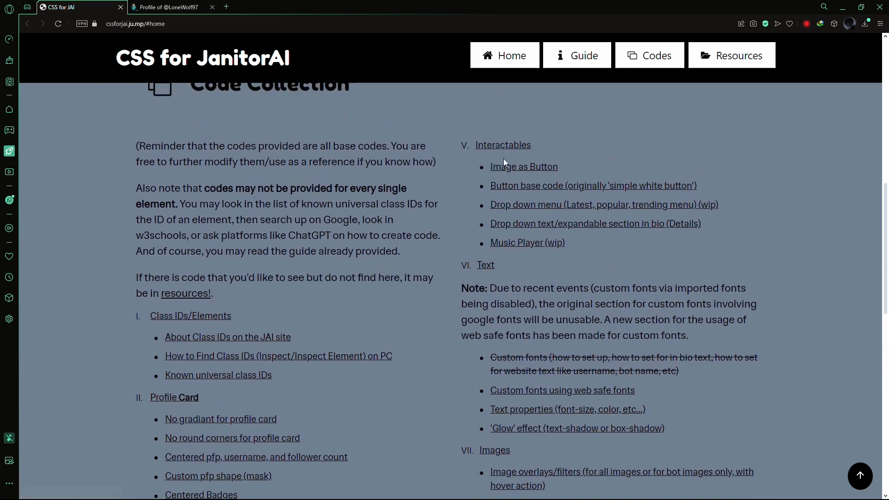
mouse_move(517, 194)
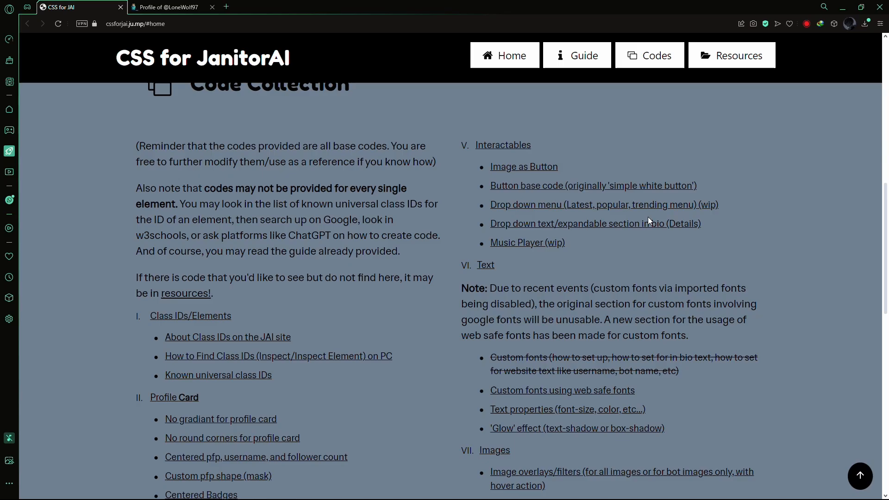
left_click(174, 397)
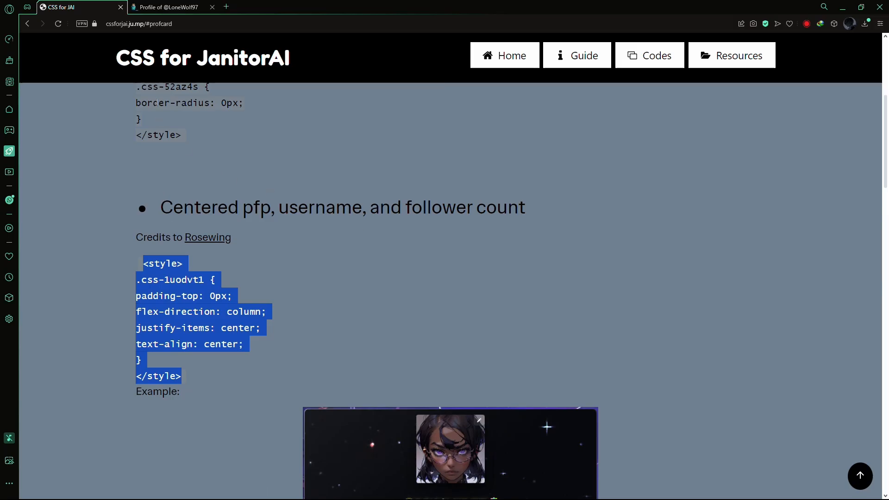
left_click(167, 7)
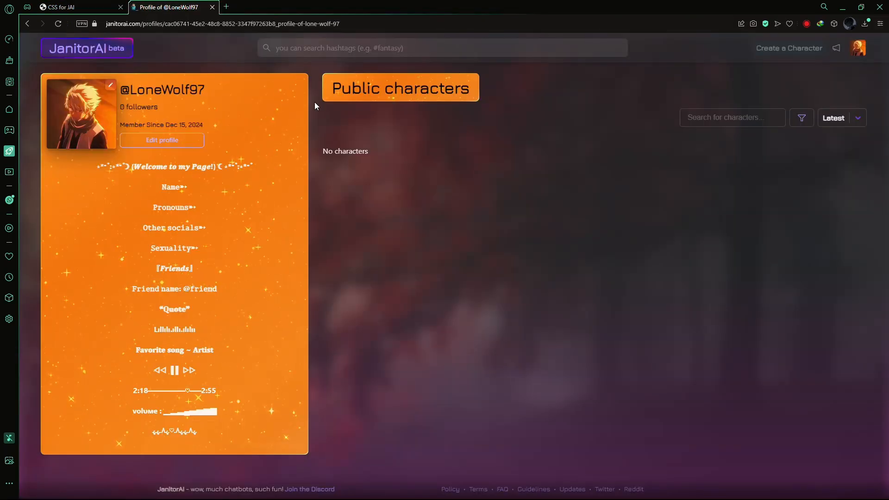
mouse_move(186, 145)
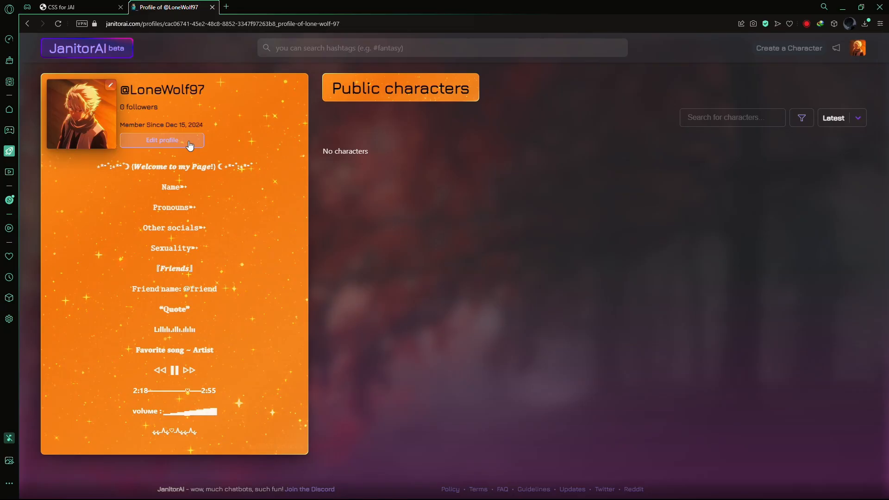
Paste the centering snippet into the profile's custom CSS, save, and return to the guide
left_click(162, 140)
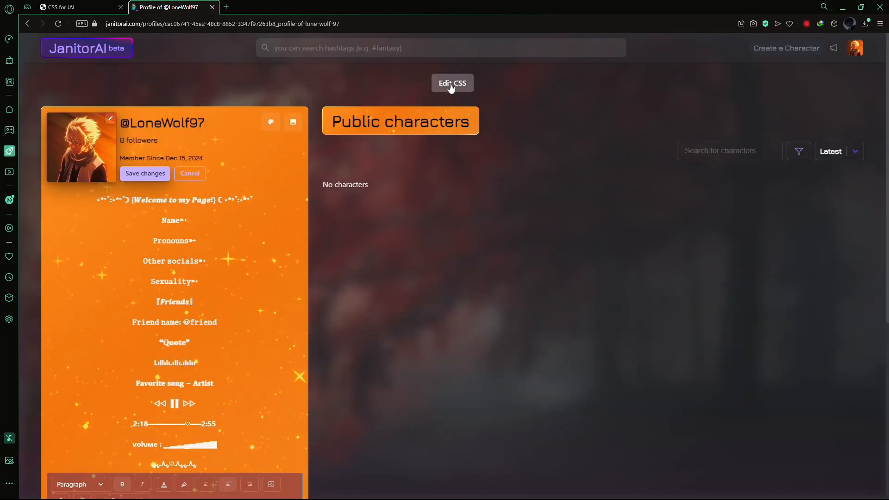
left_click(452, 83)
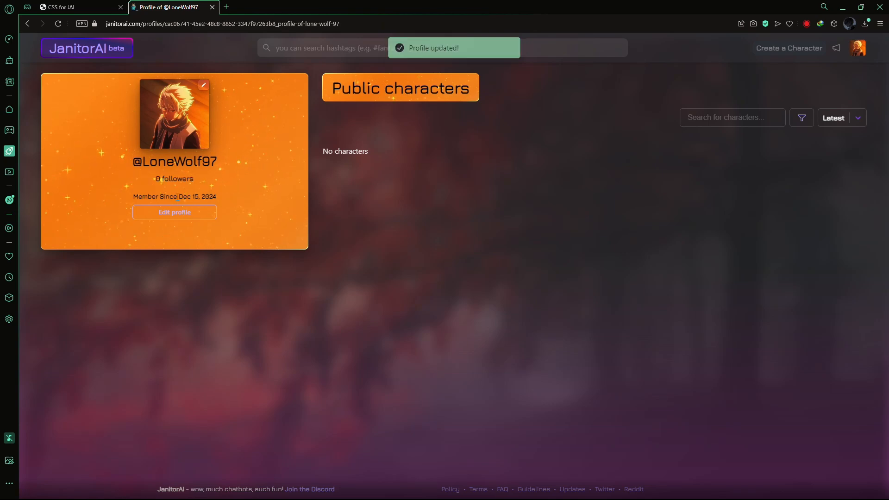
left_click(64, 7)
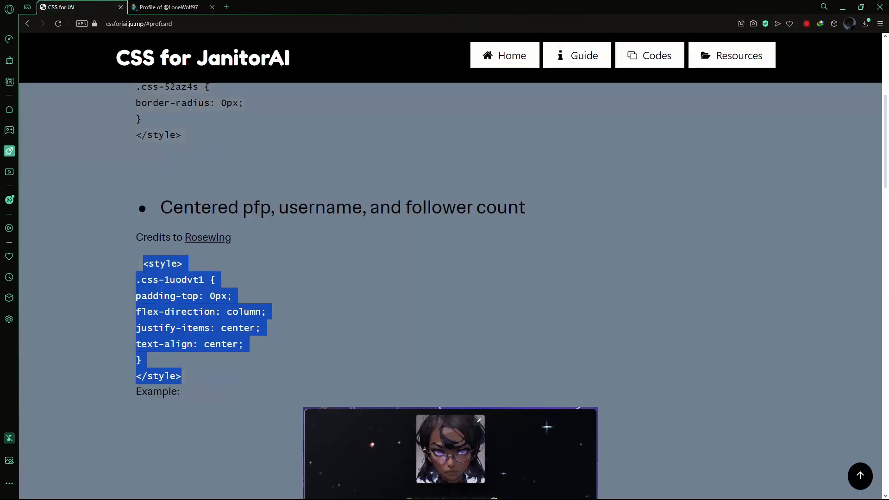
scroll("down", 3)
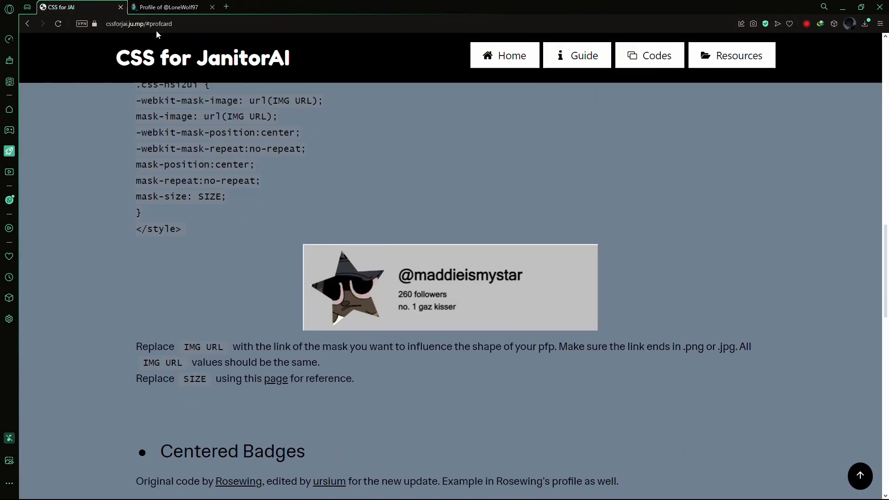